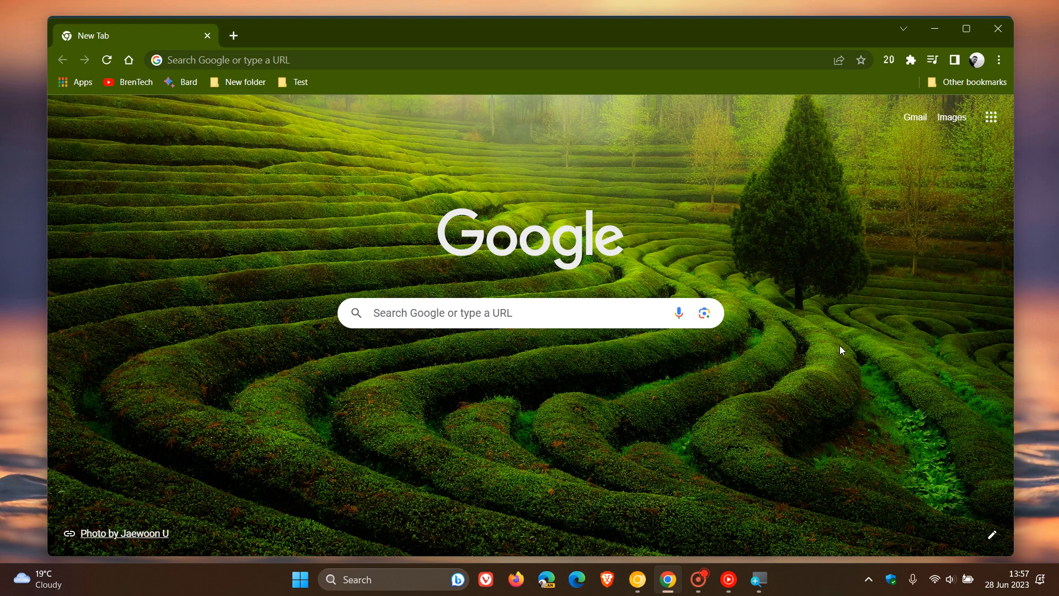
mouse_move(842, 338)
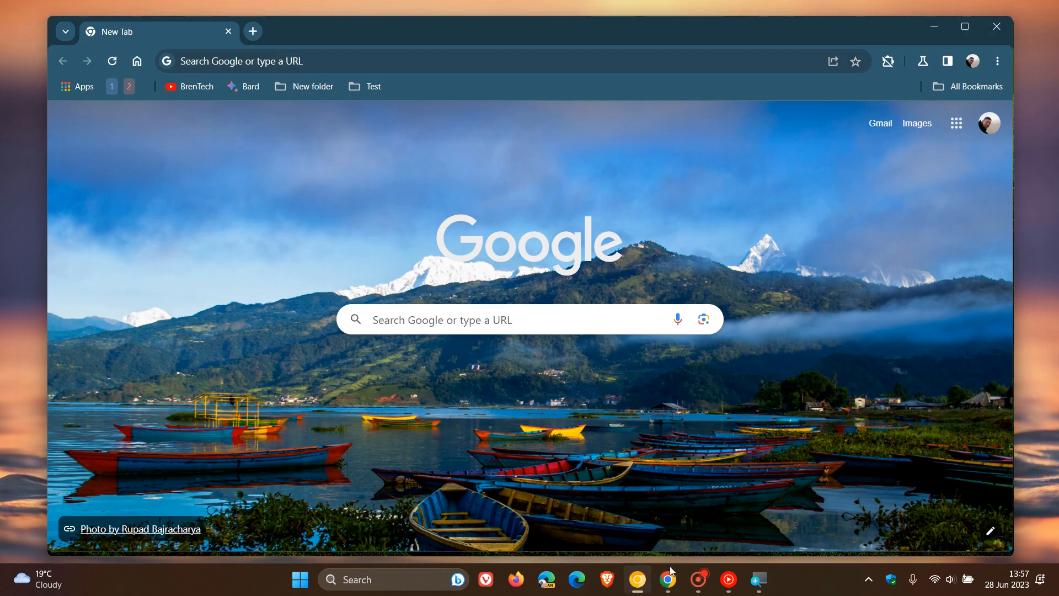
mouse_move(782, 216)
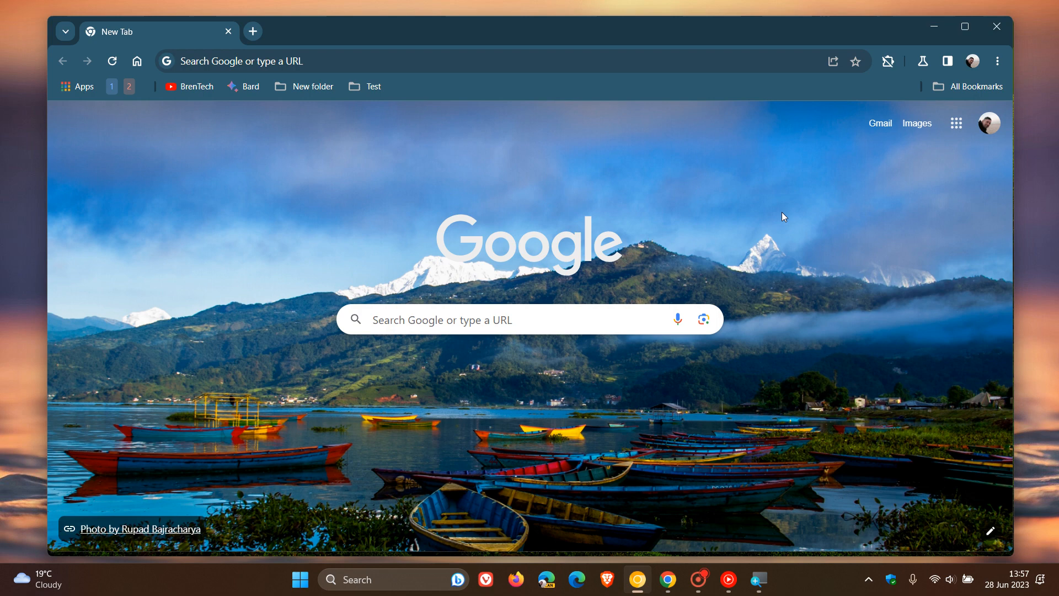
mouse_move(787, 206)
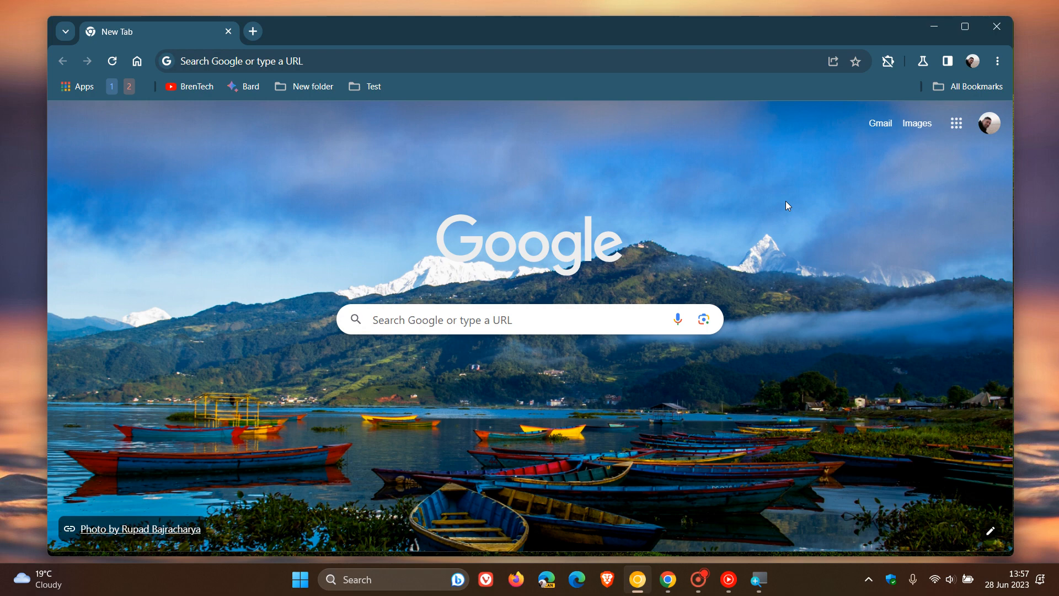
mouse_move(933, 71)
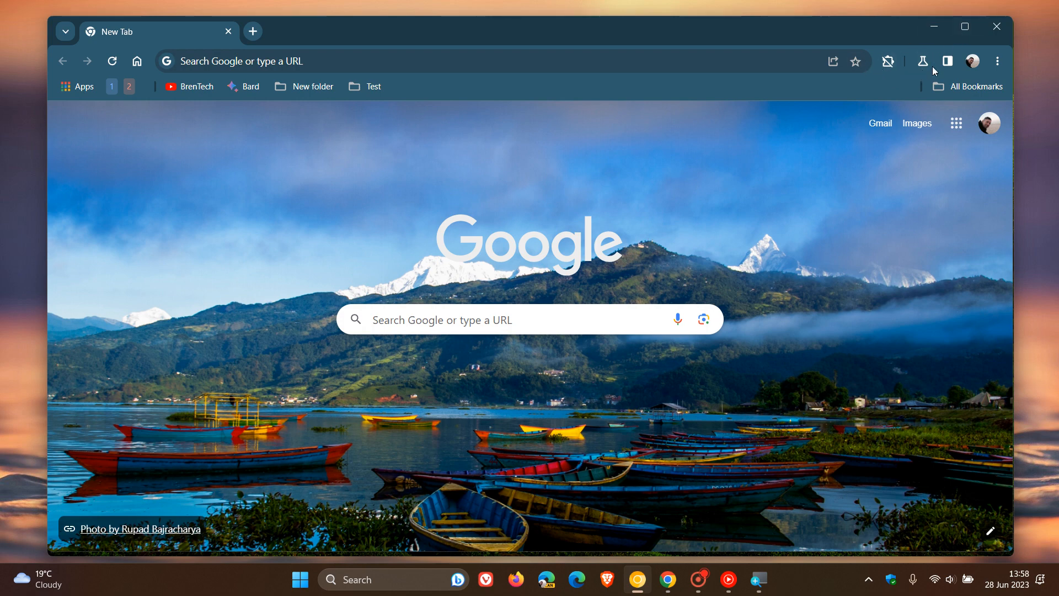
mouse_move(812, 258)
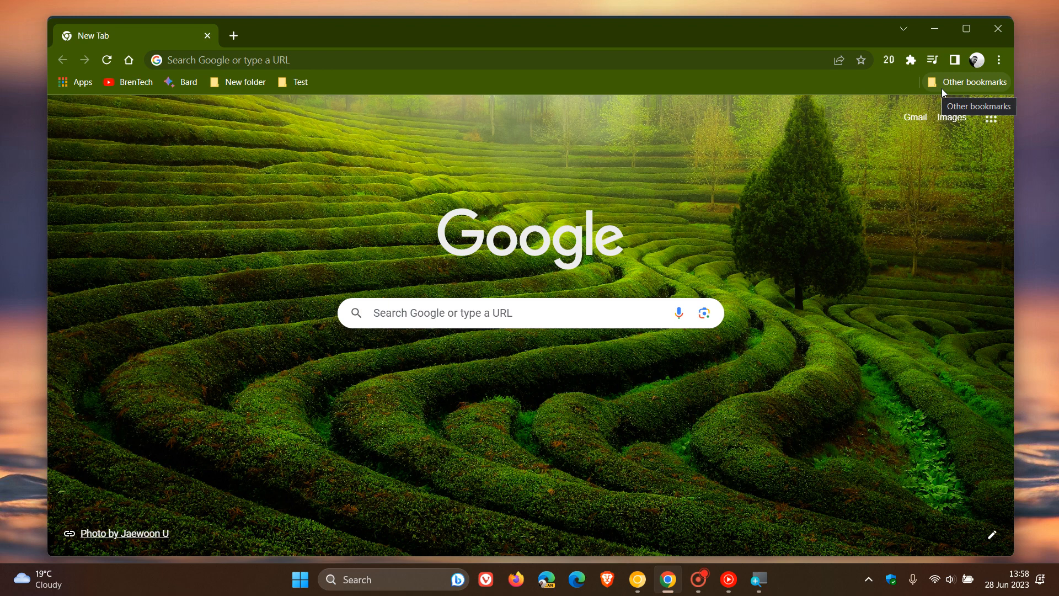
mouse_move(936, 99)
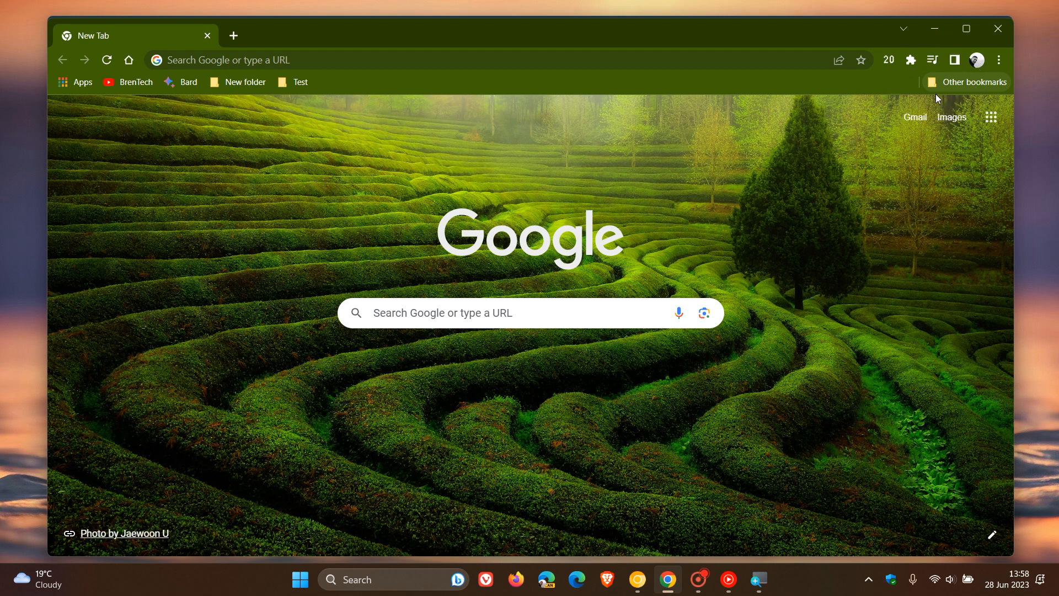
mouse_move(342, 215)
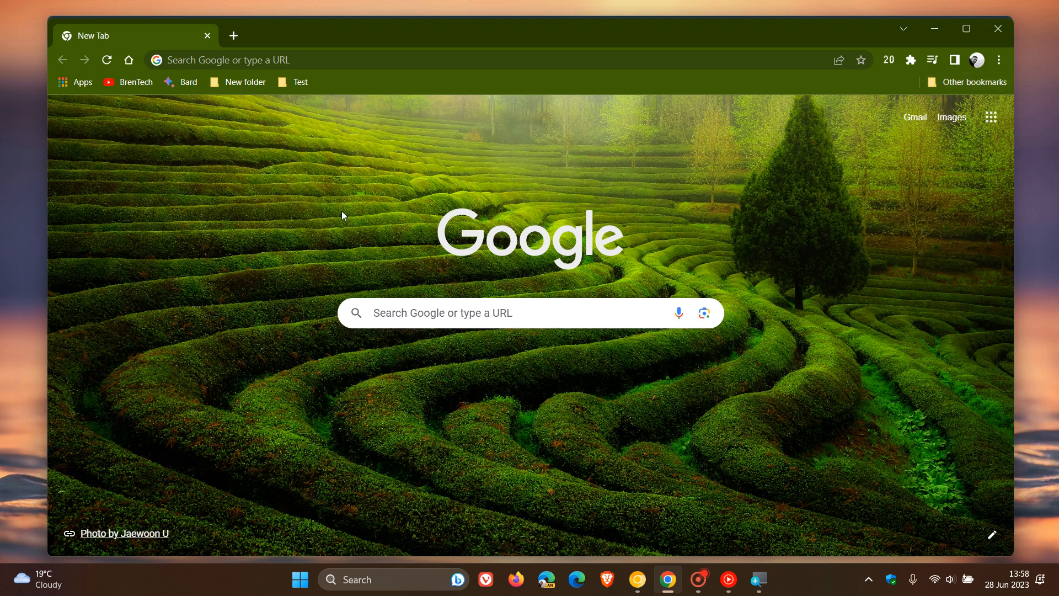
mouse_move(292, 82)
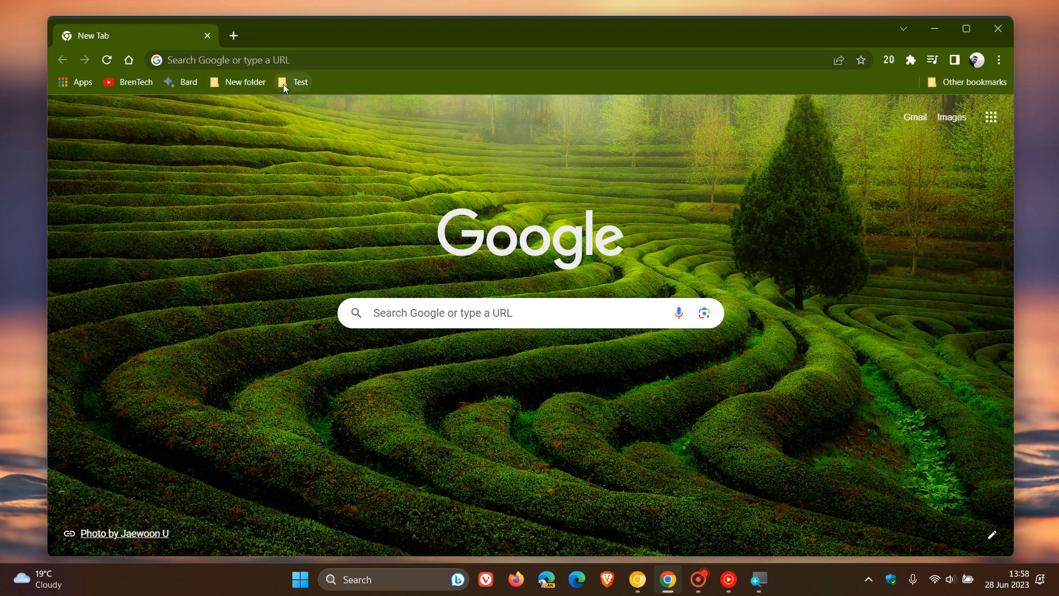
mouse_move(790, 330)
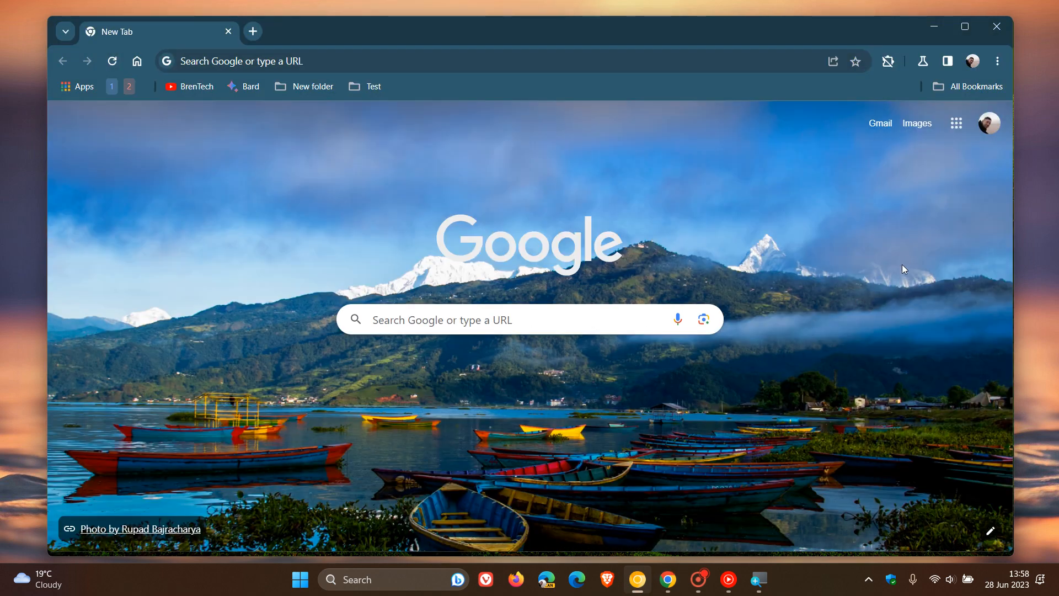
mouse_move(975, 87)
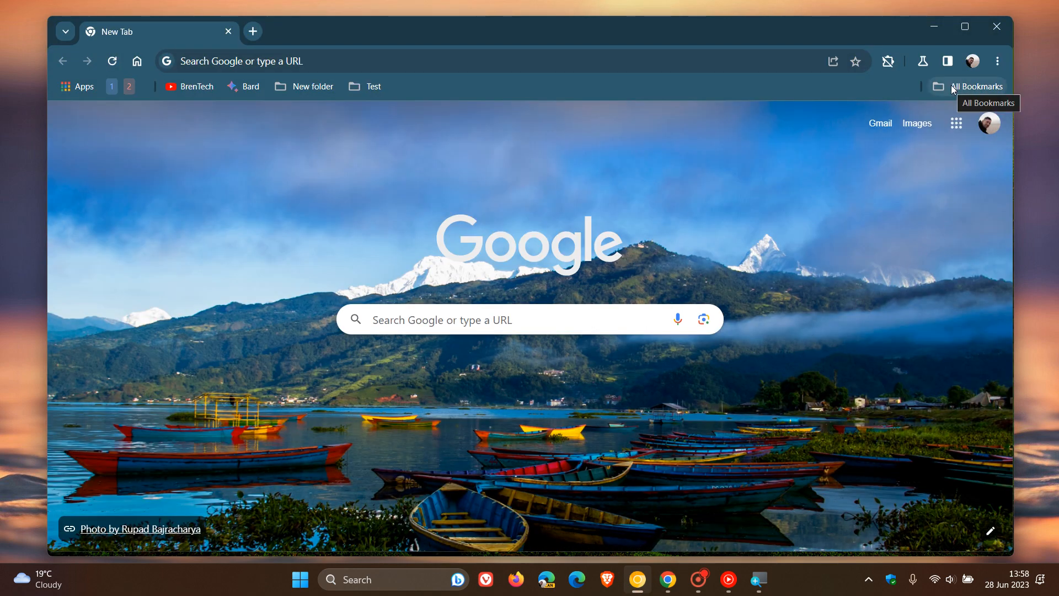
mouse_move(948, 97)
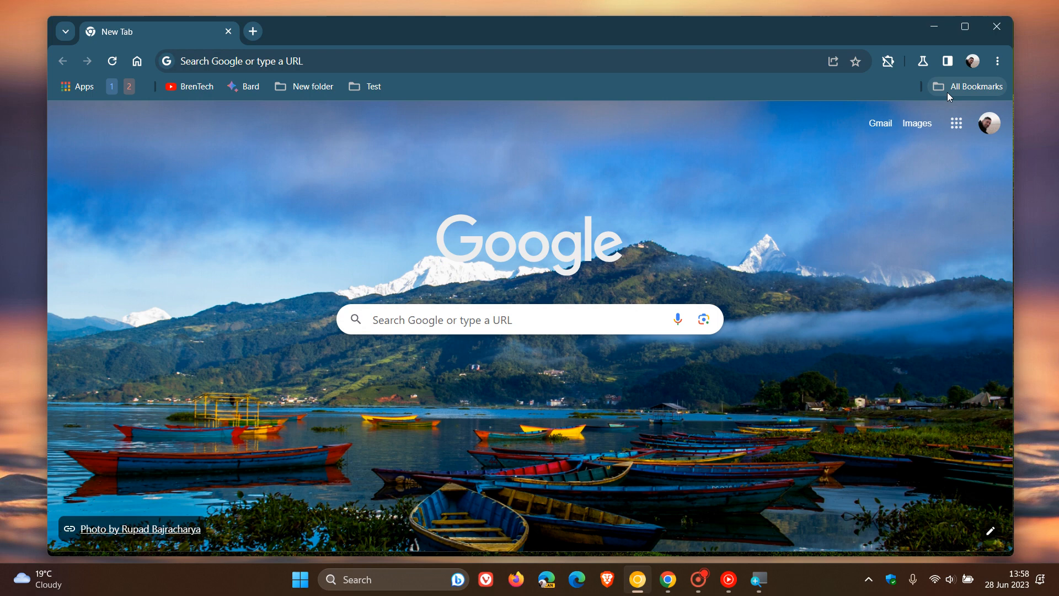
mouse_move(635, 191)
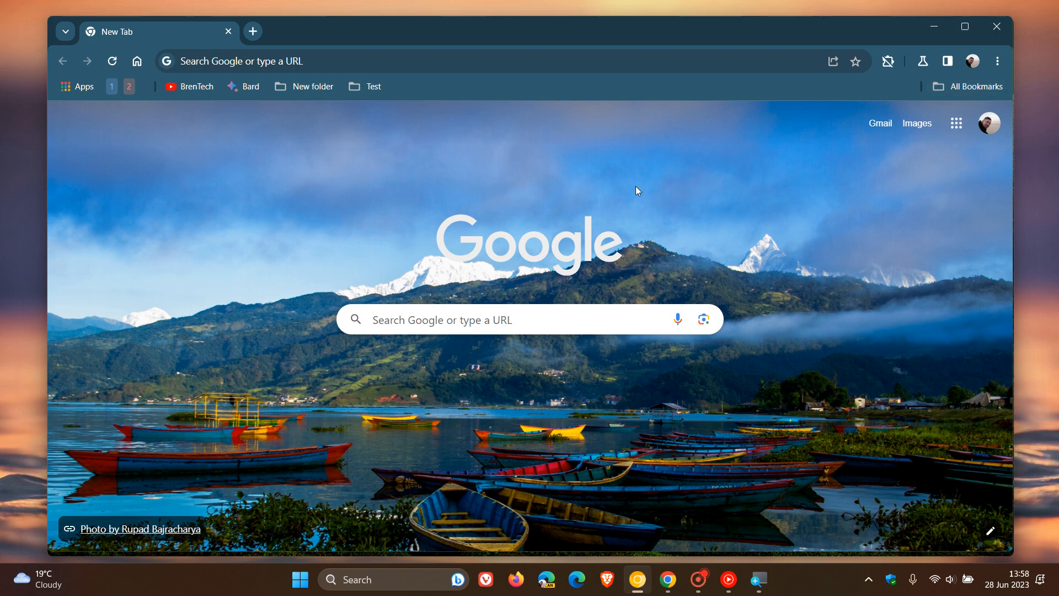
mouse_move(364, 86)
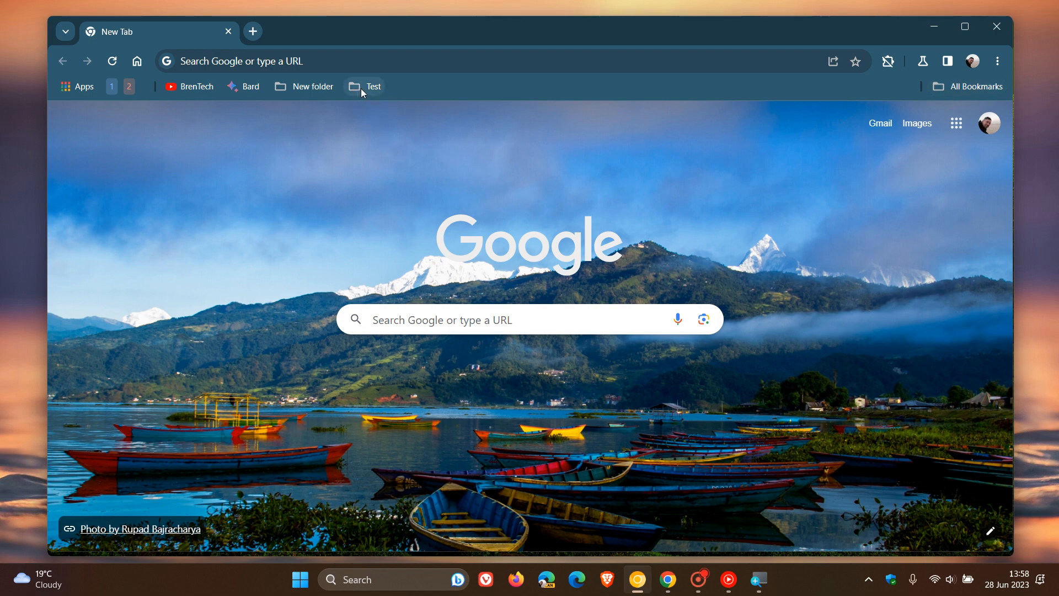
mouse_move(311, 86)
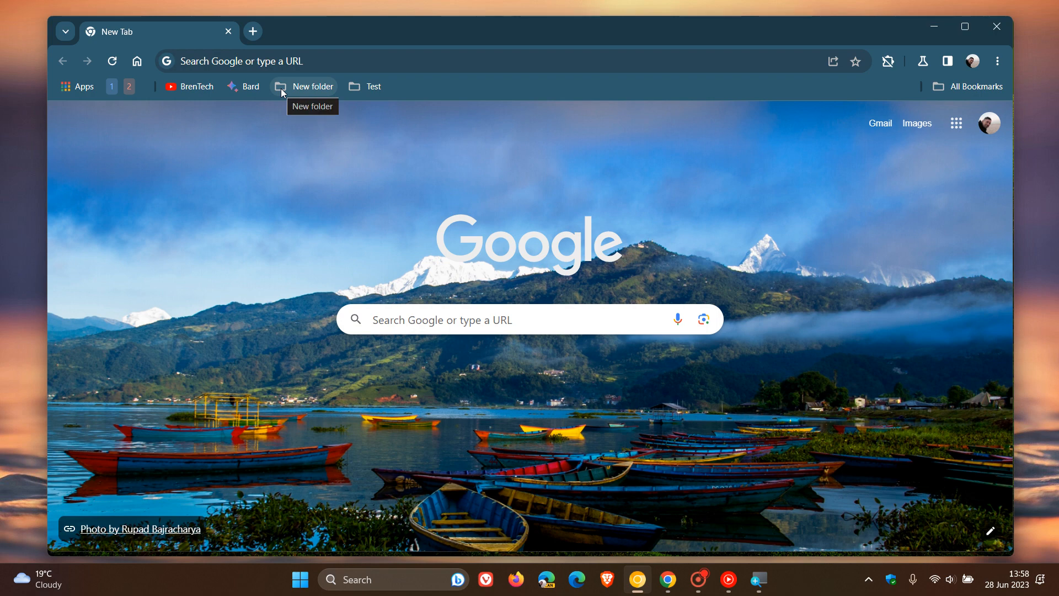
mouse_move(733, 219)
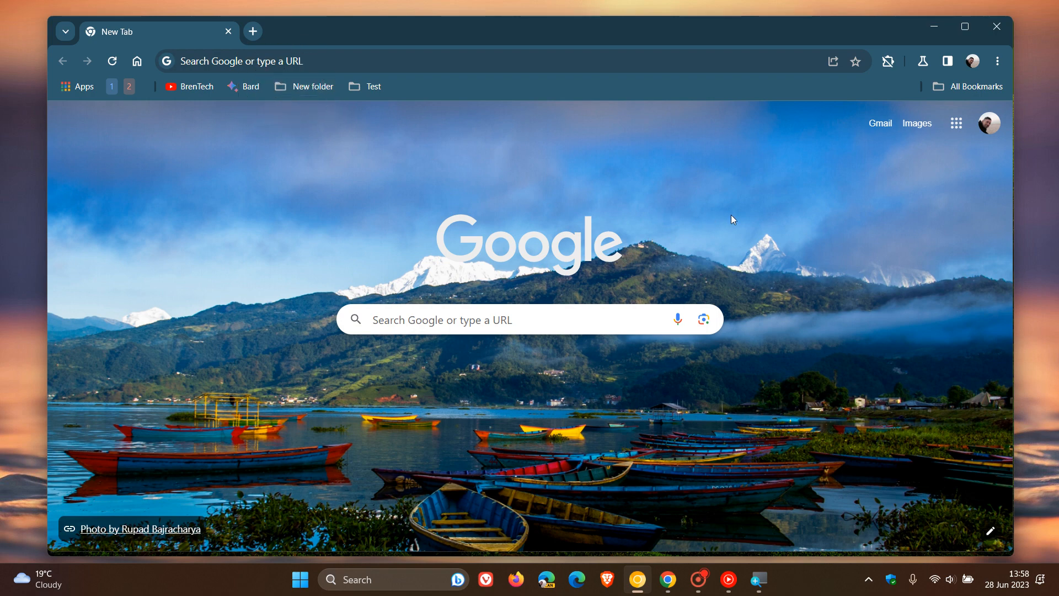
mouse_move(749, 211)
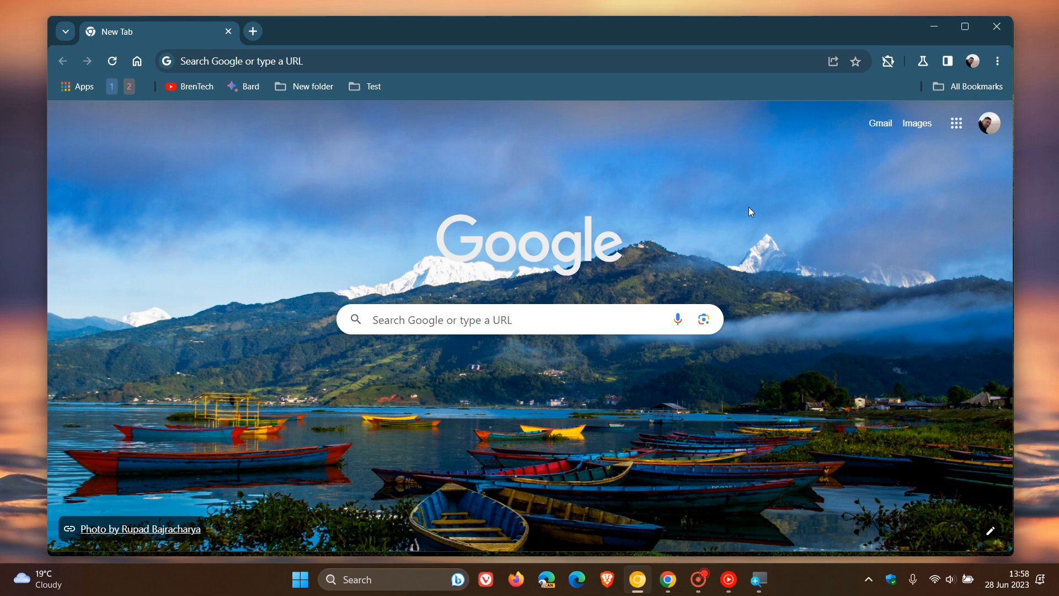
mouse_move(814, 196)
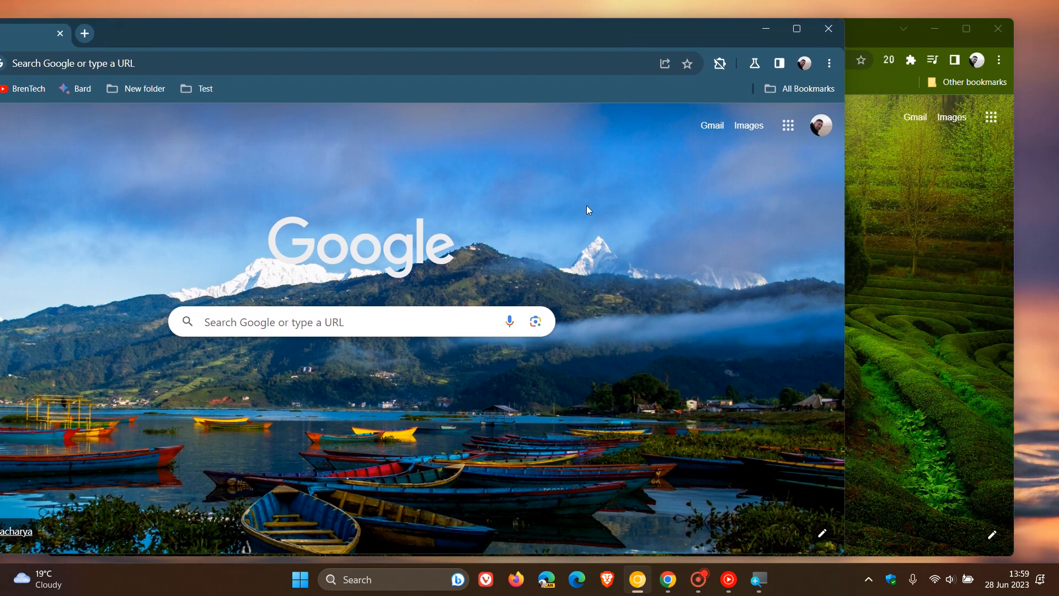
mouse_move(900, 258)
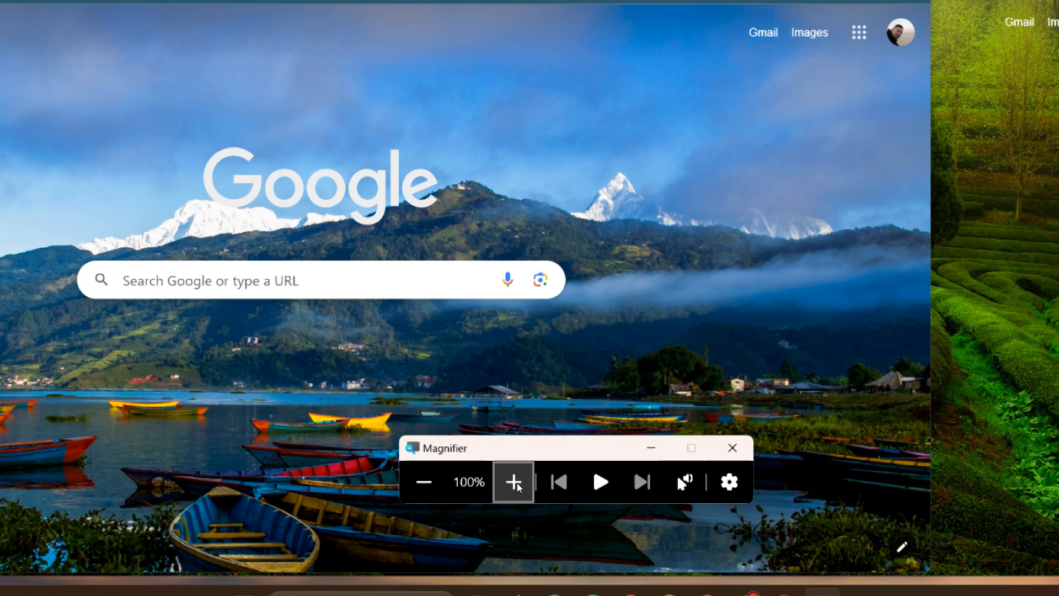
Magnify the overlapped Canary and stable windows to 150% to compare toolbars.
left_click(514, 481)
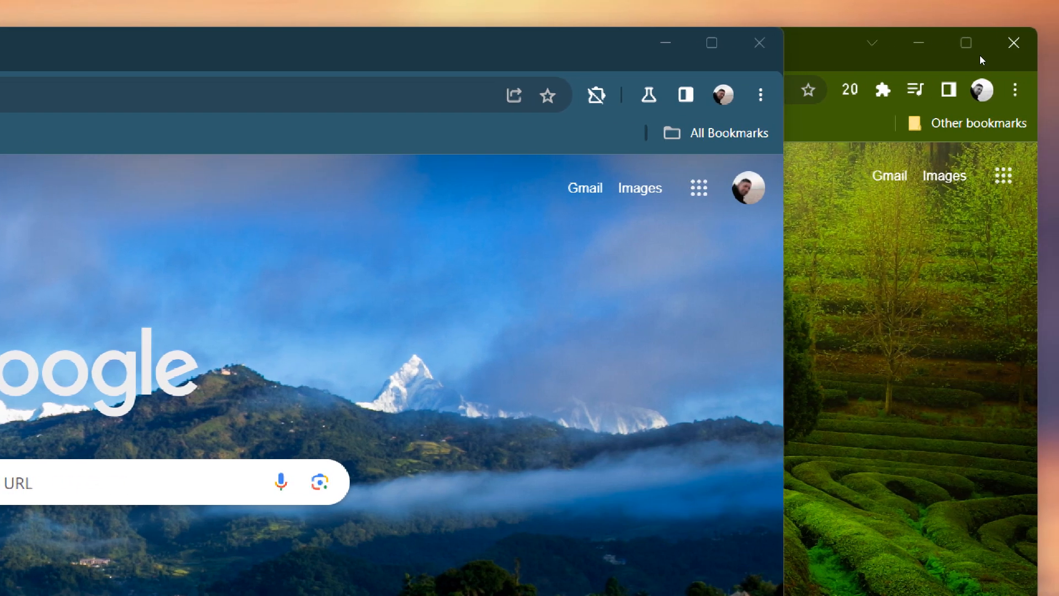
mouse_move(908, 285)
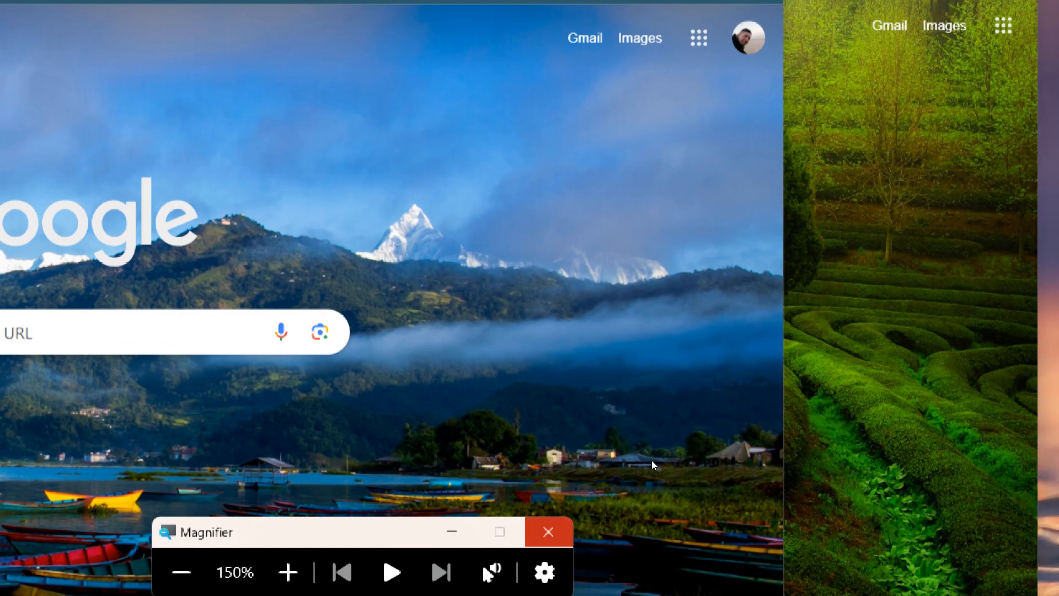
Pan the magnifier to show both bookmark bars' New folder and Test items side by side.
left_click(181, 571)
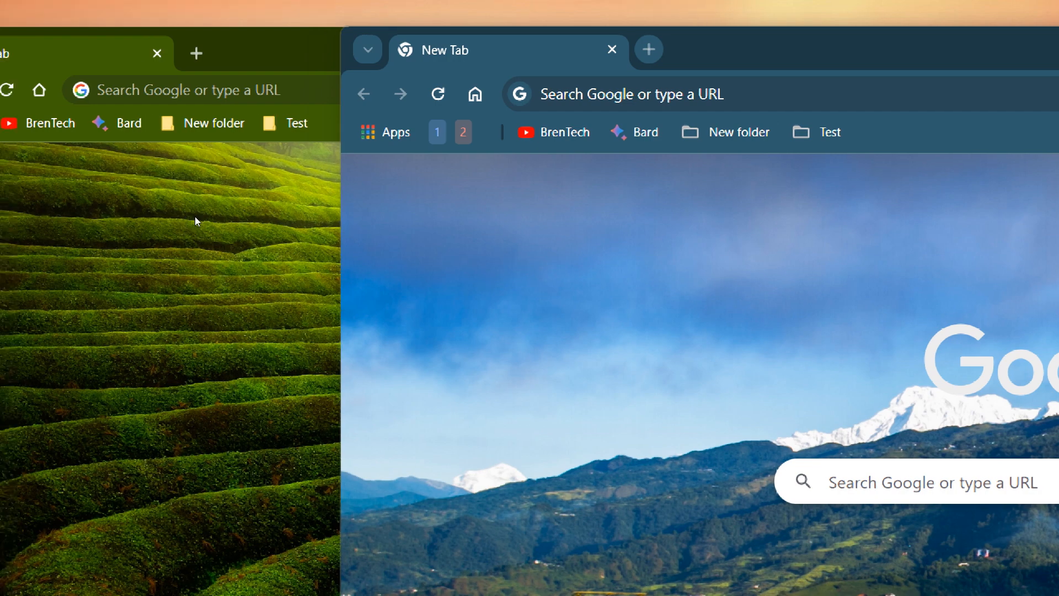
mouse_move(224, 214)
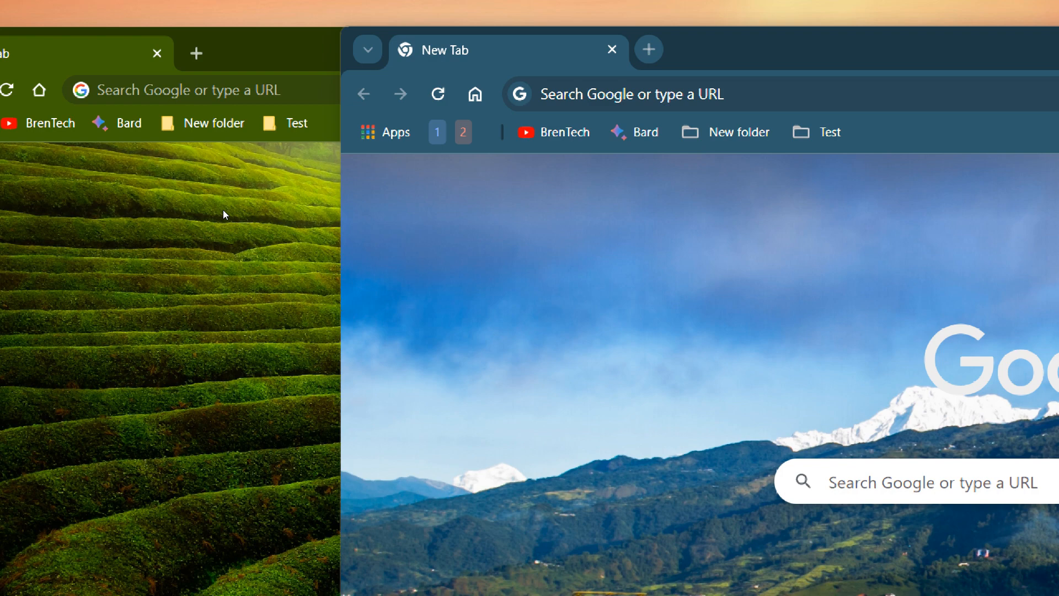
mouse_move(544, 246)
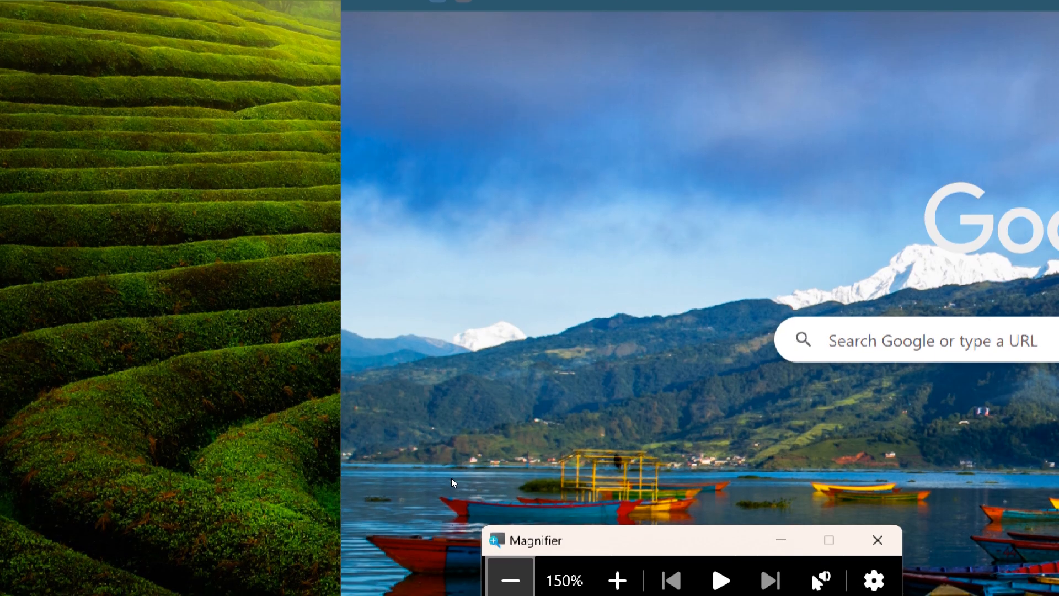
Zoom the Magnifier back to 100% and close it.
left_click(511, 580)
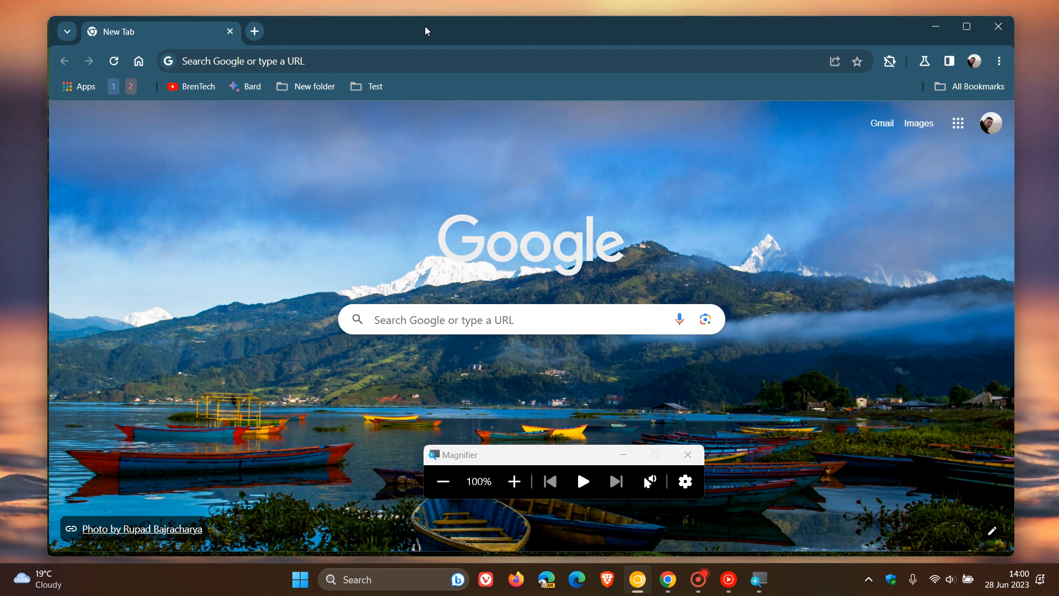
mouse_move(617, 164)
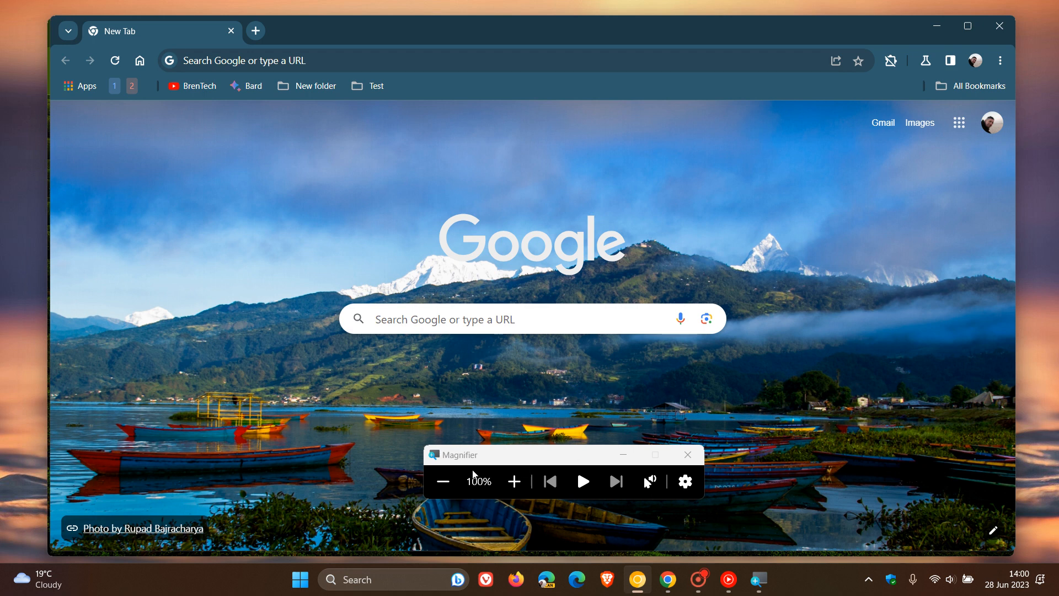
left_click(687, 455)
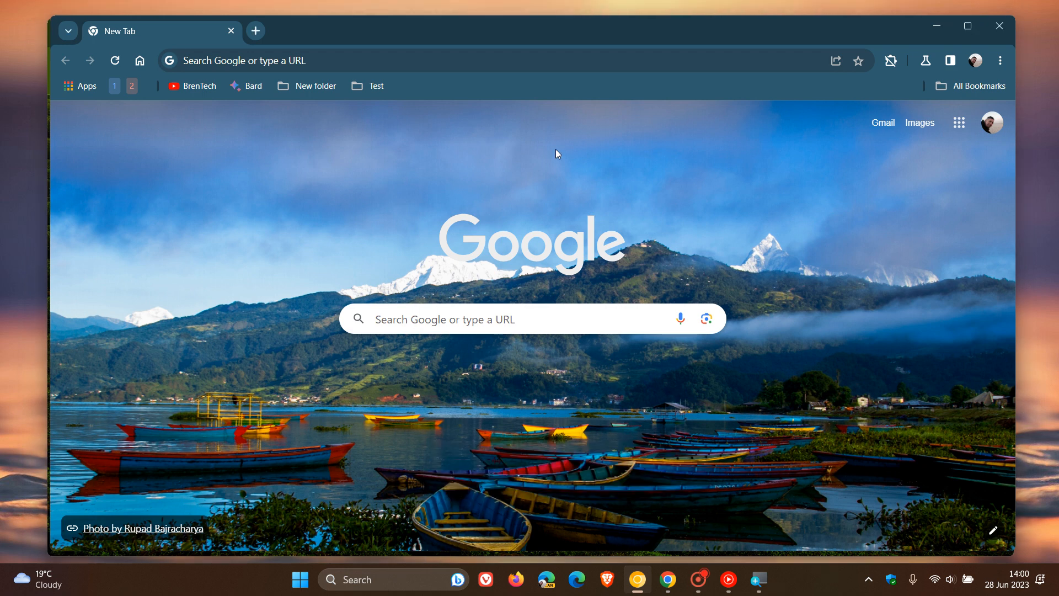
mouse_move(623, 171)
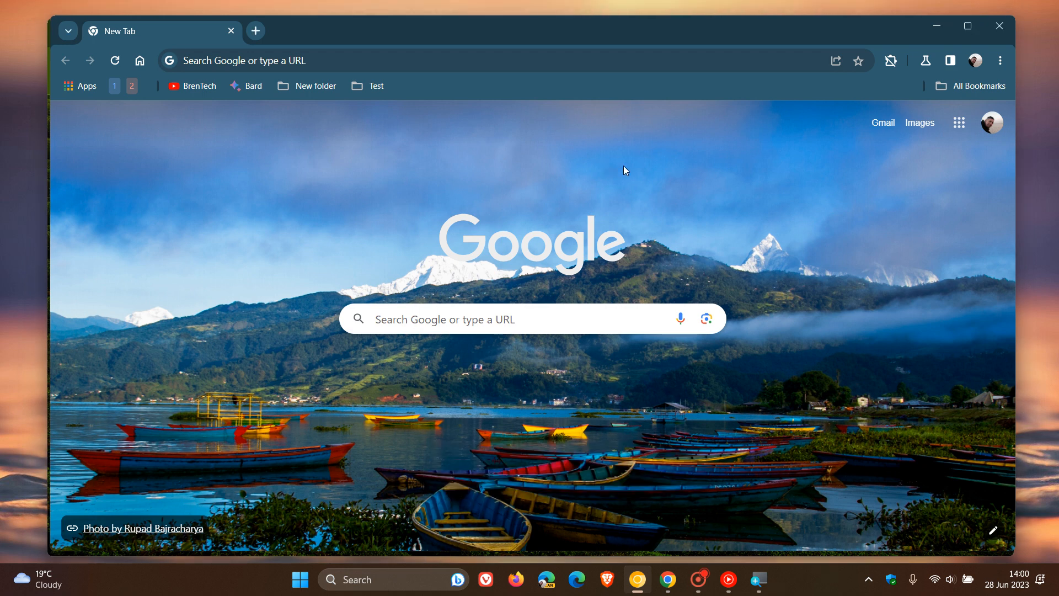